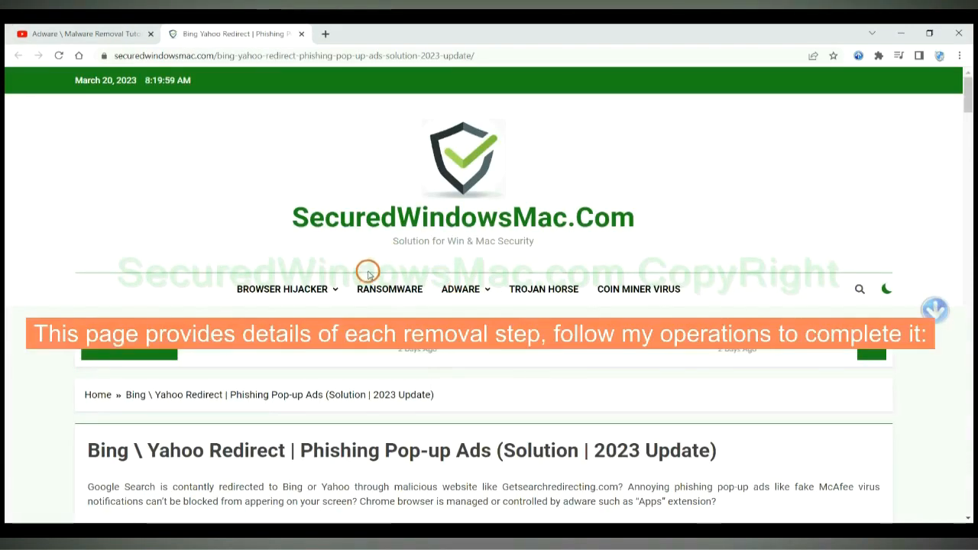
# - Scroll the Bing Yahoo Redirect article down to Instant Automatic Removal and its Download SpyHunter buttons
pyautogui.scroll(-3)
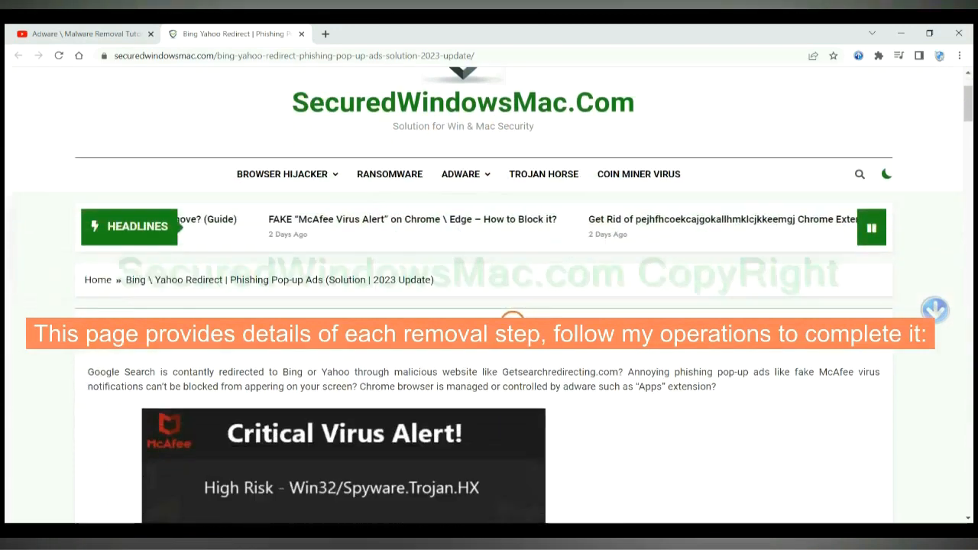
pyautogui.scroll(-3)
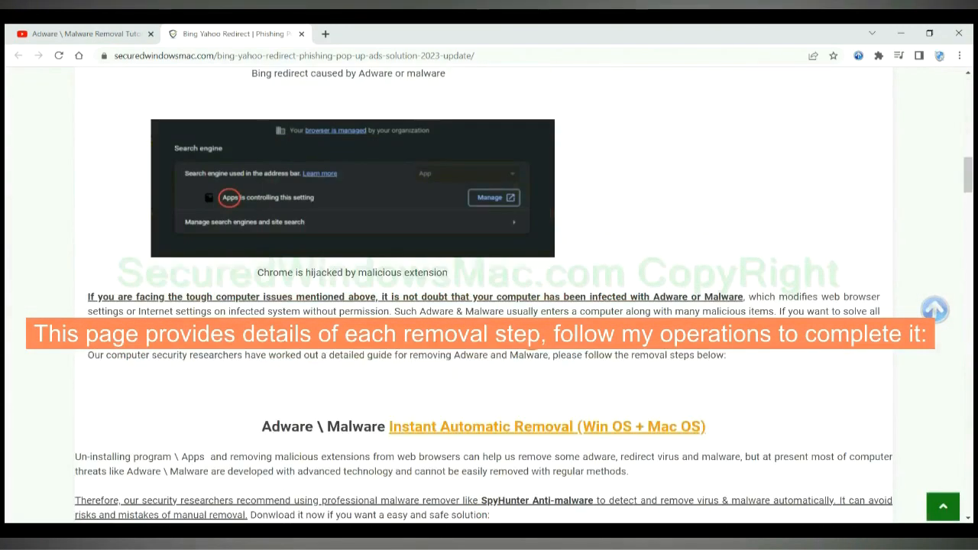
pyautogui.scroll(-3)
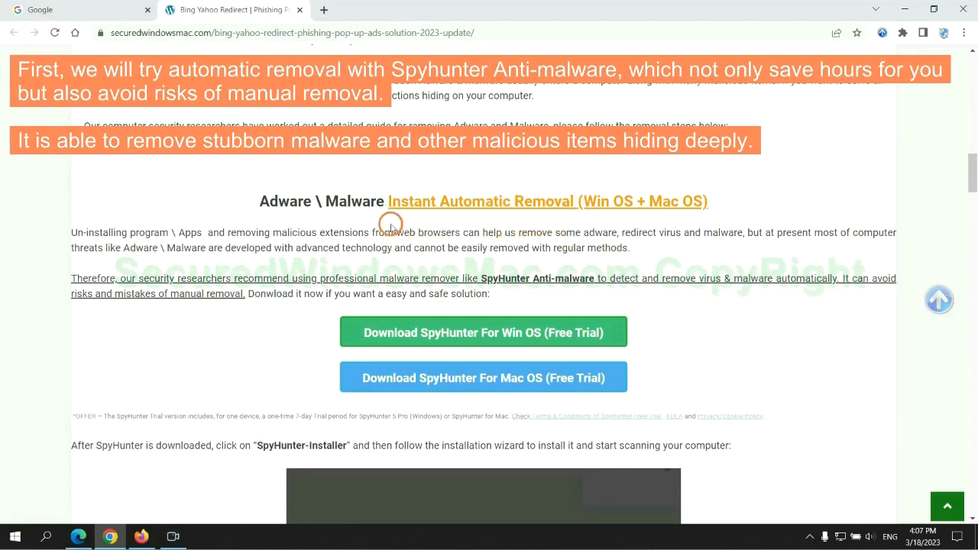
pyautogui.moveTo(136, 241)
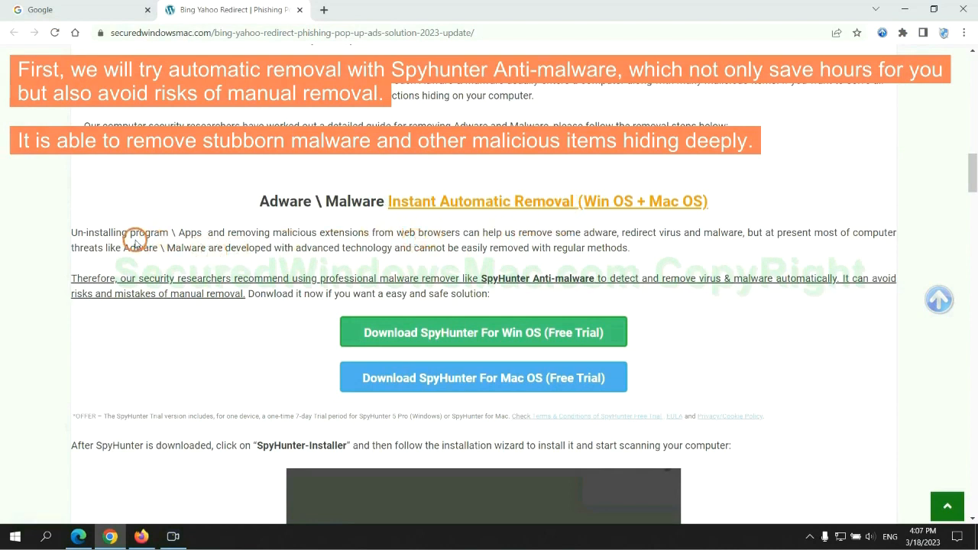
pyautogui.moveTo(359, 243)
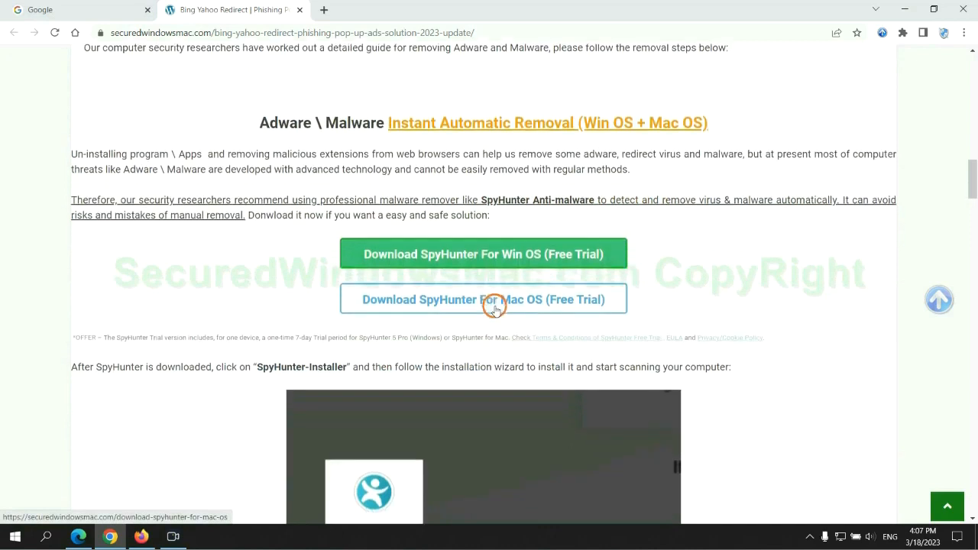
# - Download and run SpyHunter-Installer.exe, keeping it past the warning and accepting the EULA
pyautogui.click(483, 299)
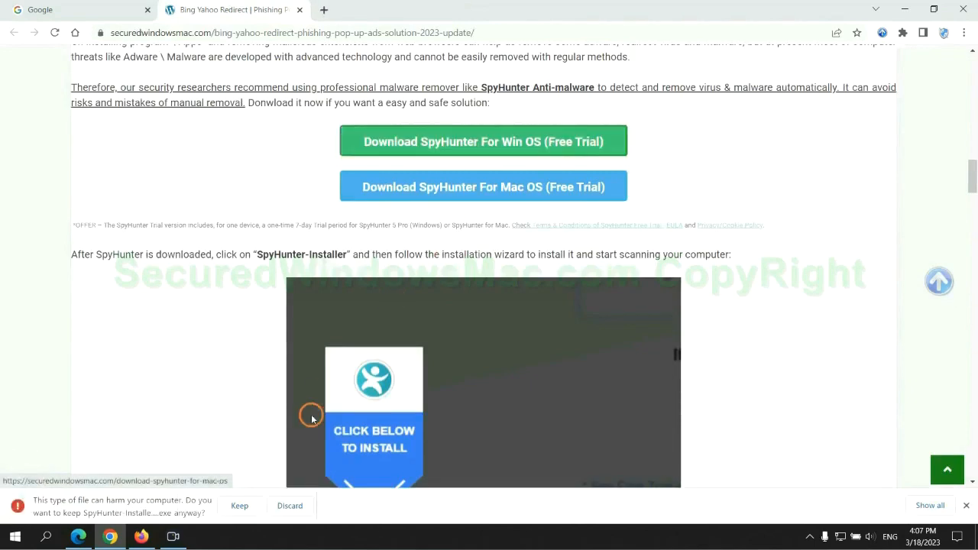
pyautogui.click(239, 505)
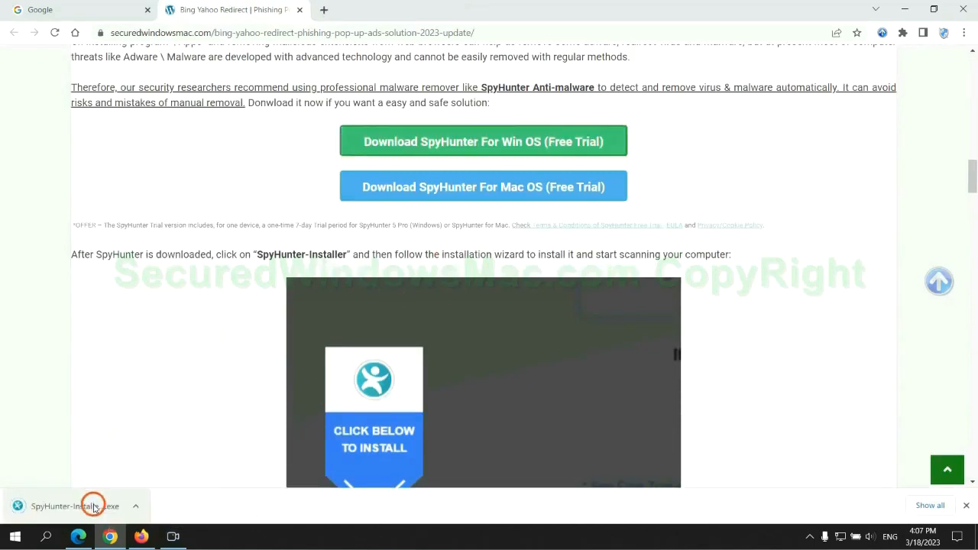
pyautogui.click(75, 506)
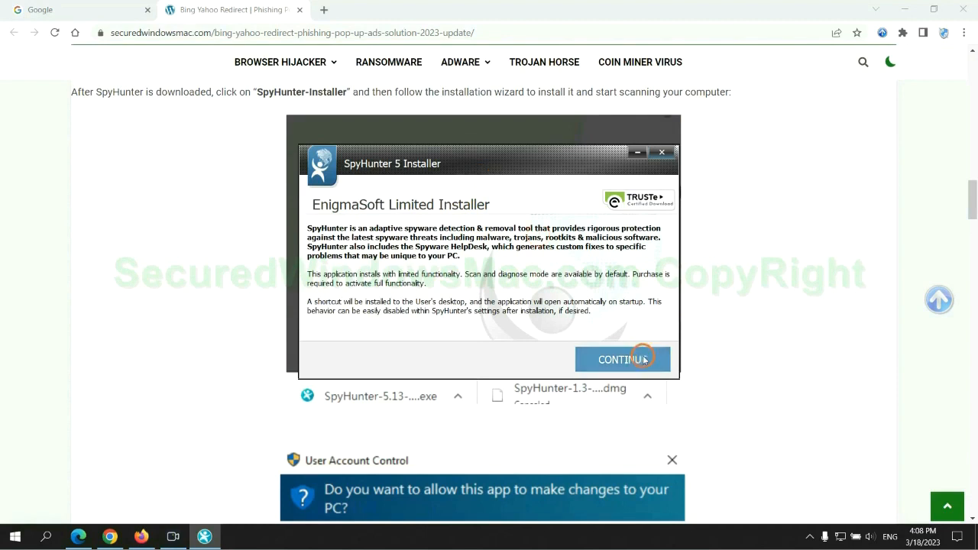
pyautogui.click(622, 359)
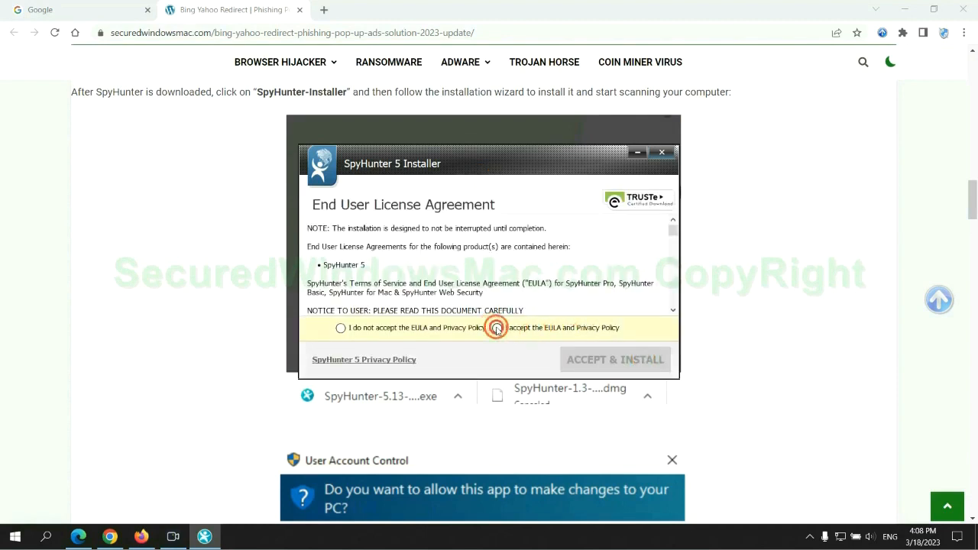
pyautogui.click(497, 327)
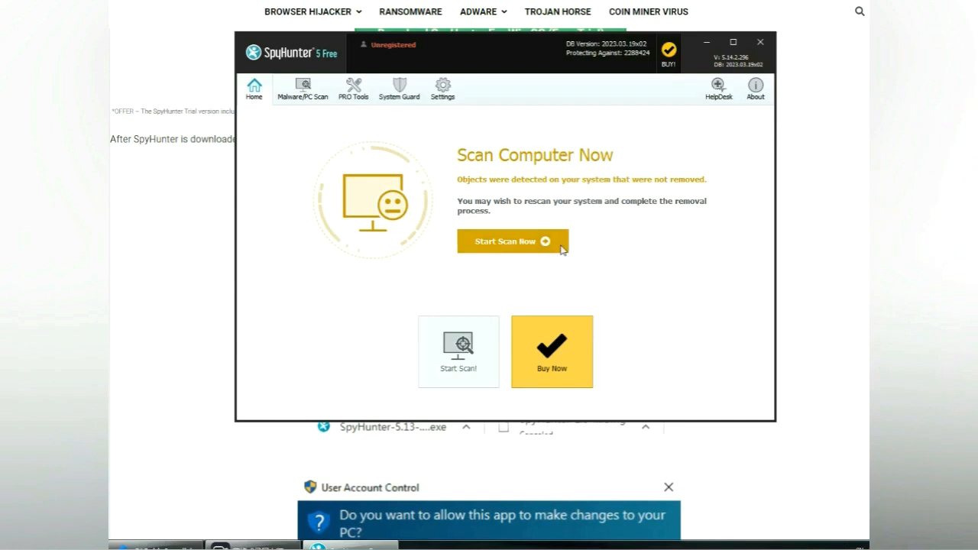
# - Run a SpyHunter 5 scan, proceed past the malware results, and pick the FREE 7-day trial
pyautogui.click(512, 242)
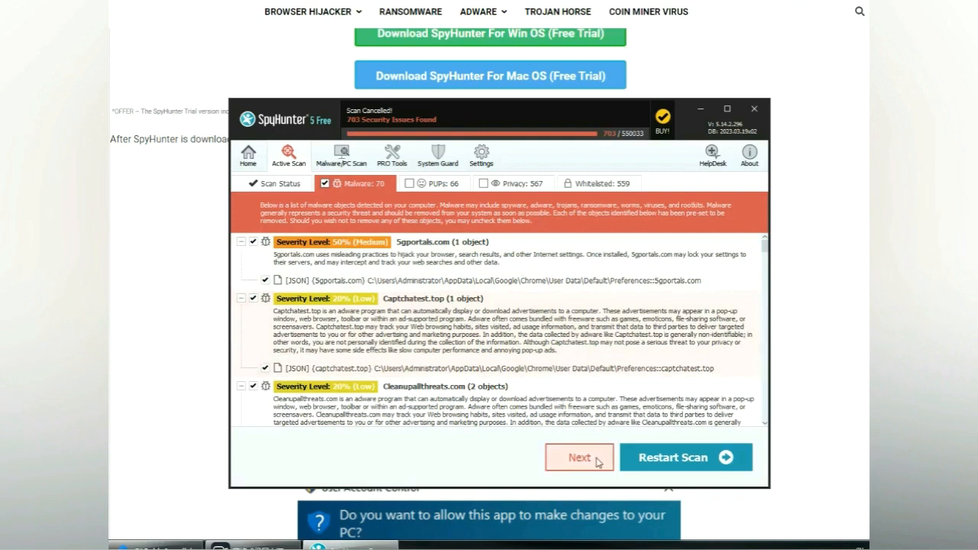
pyautogui.click(578, 457)
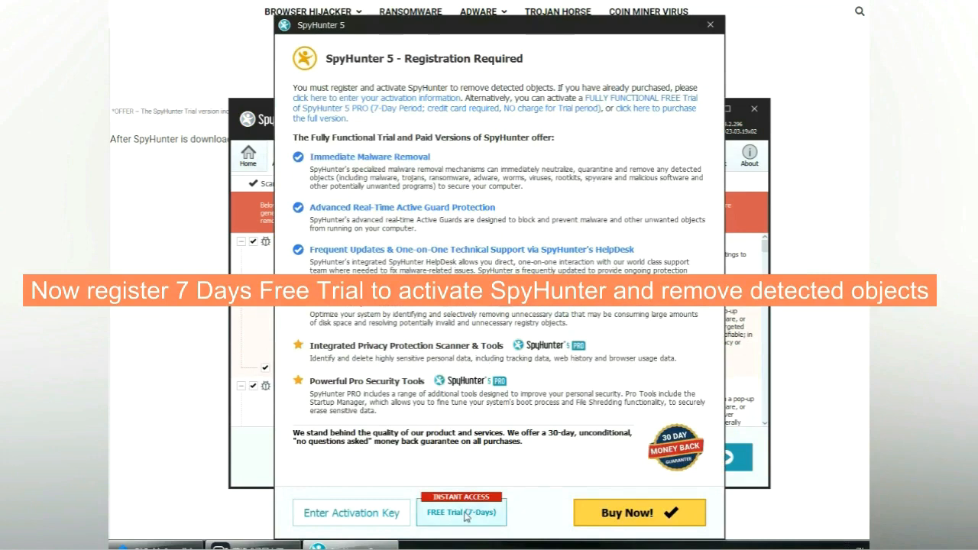
pyautogui.click(461, 513)
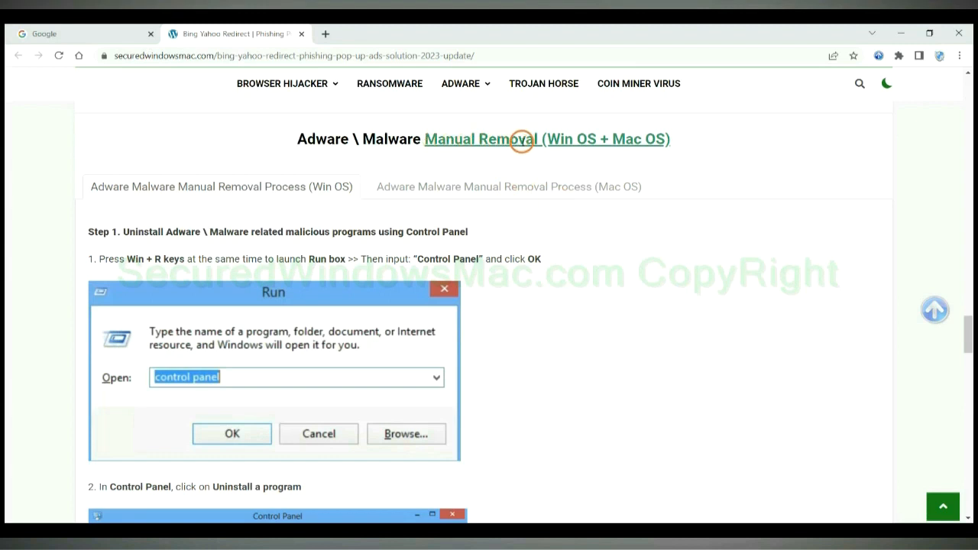
pyautogui.moveTo(566, 158)
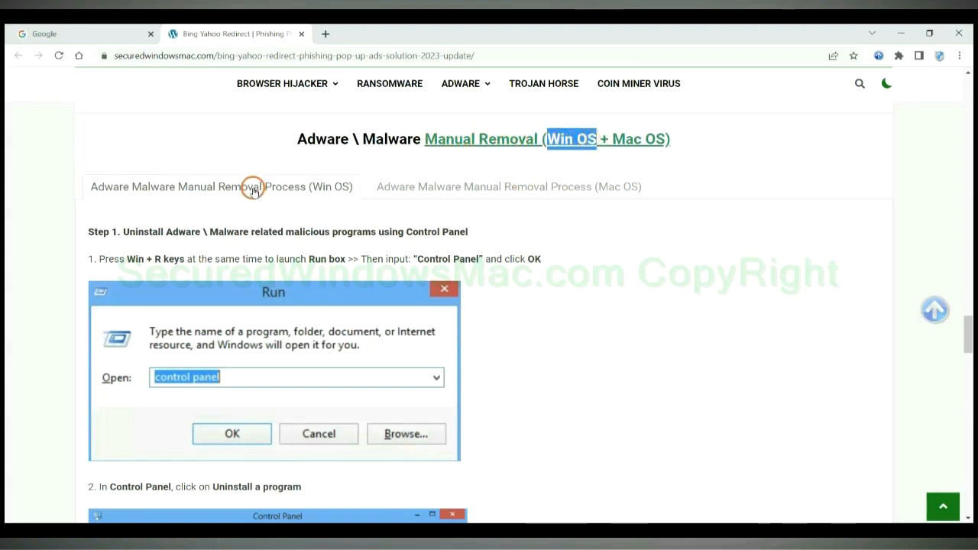
pyautogui.moveTo(183, 202)
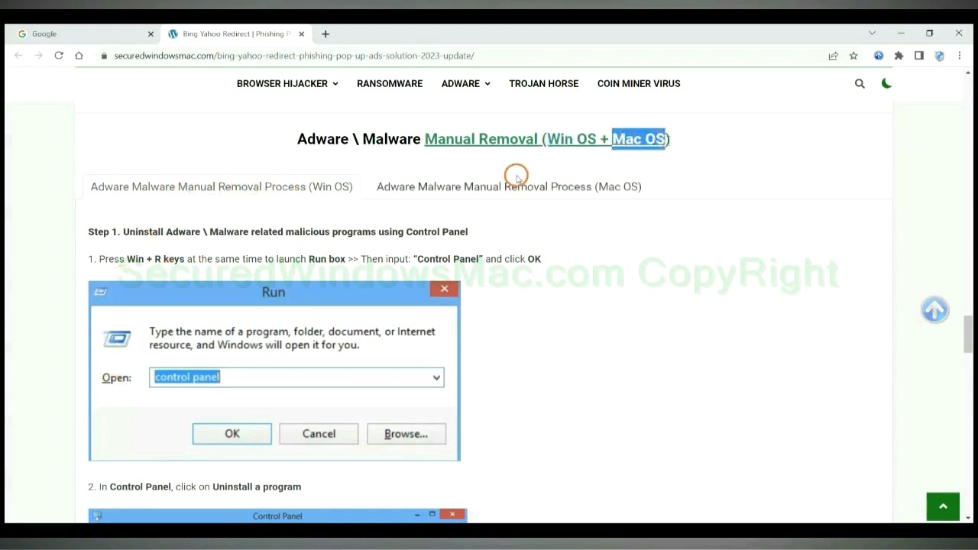
# - Scroll the guide to the Manual Removal steps for uninstalling malicious programs
pyautogui.click(508, 186)
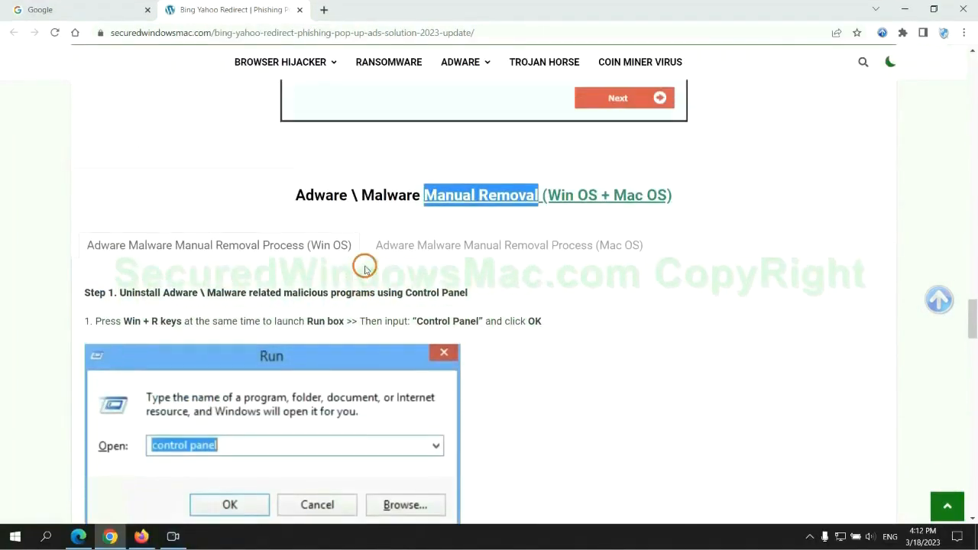
pyautogui.moveTo(308, 256)
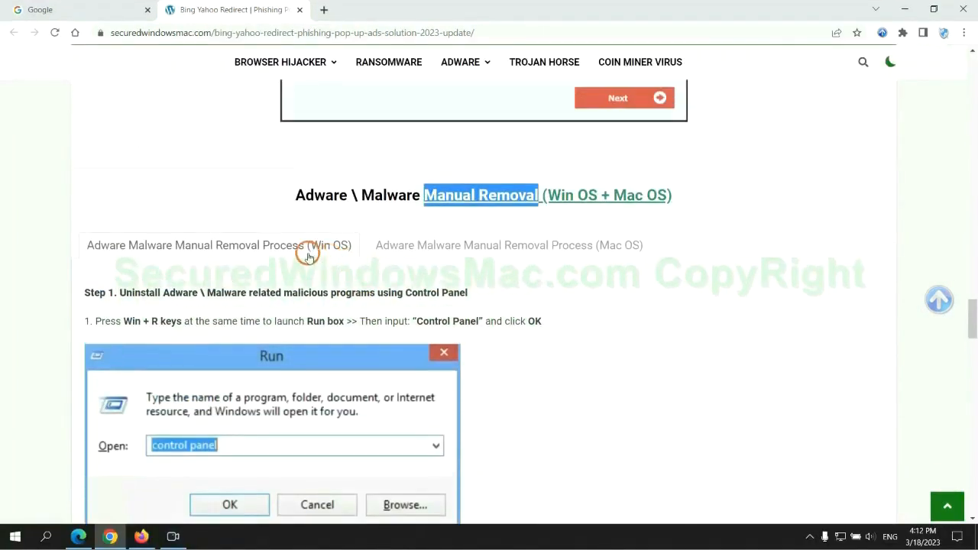
pyautogui.scroll(-3)
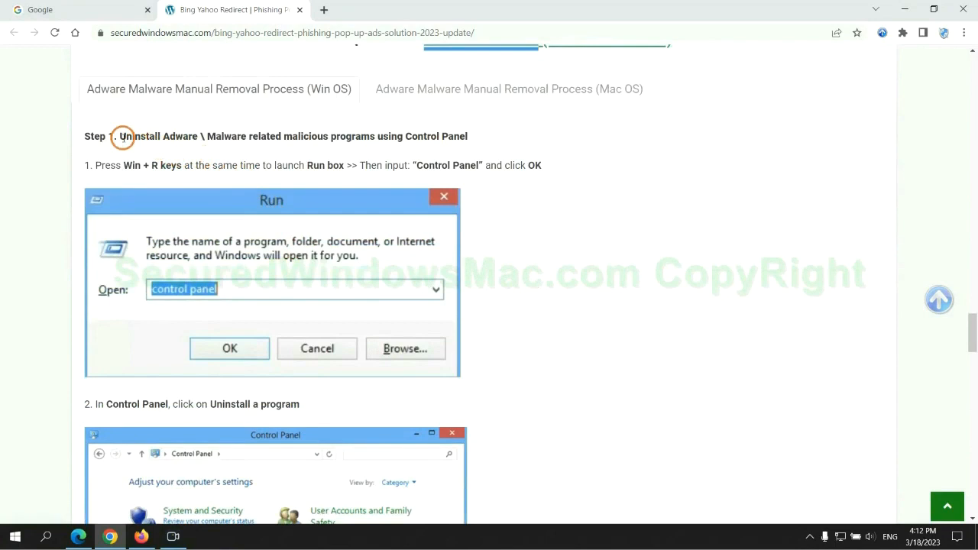
pyautogui.moveTo(120, 136); pyautogui.dragTo(260, 136)
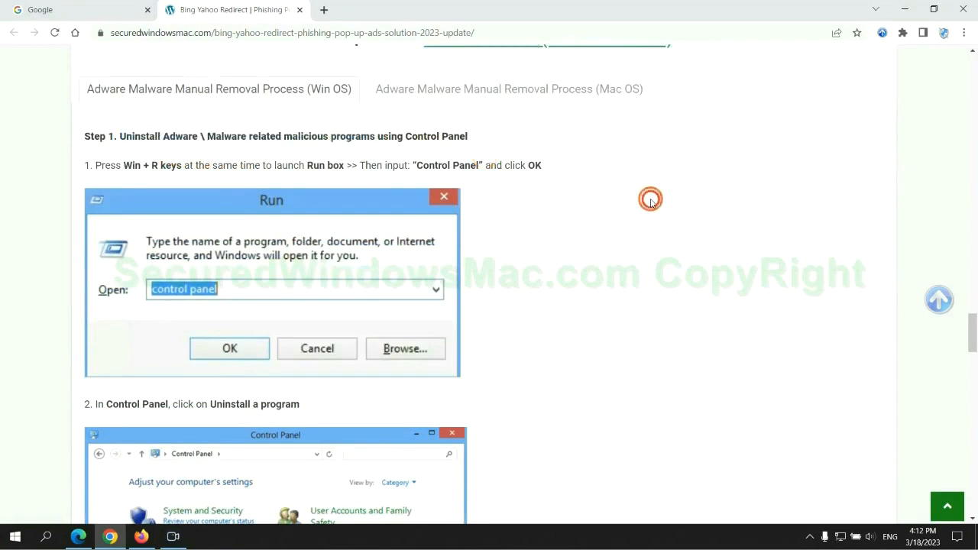
pyautogui.scroll(-3)
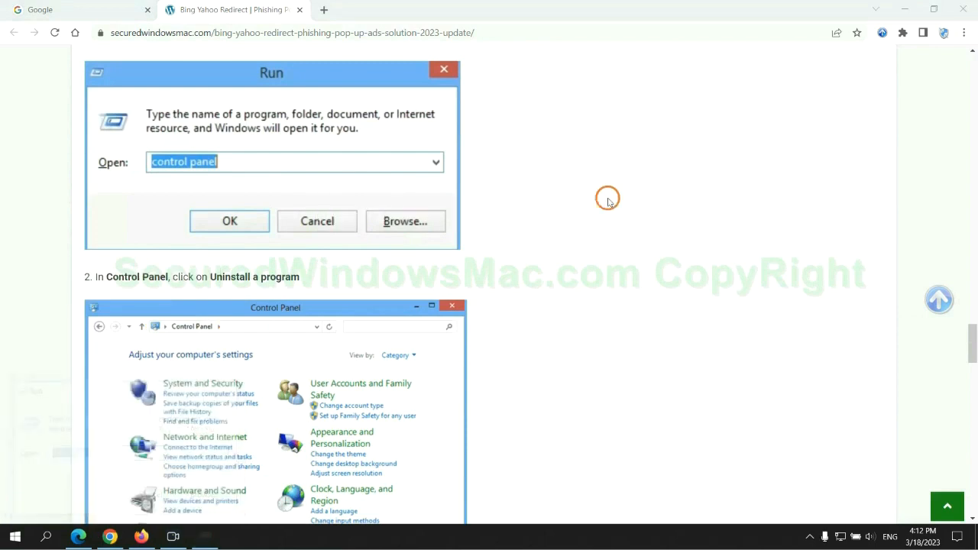
# - Open Control Panel's Uninstall a program, reveal Lantern's Uninstall/Change option, then close it
pyautogui.click(229, 221)
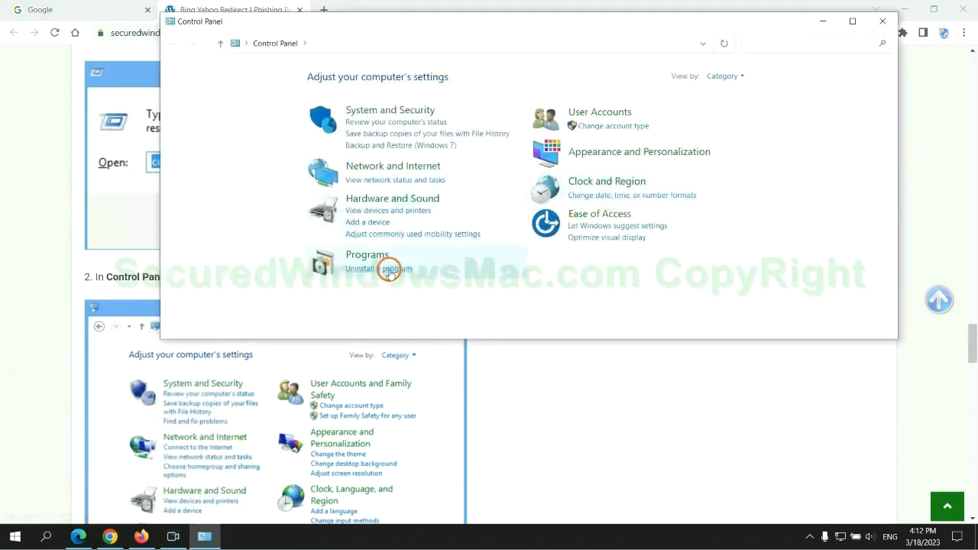
pyautogui.click(380, 269)
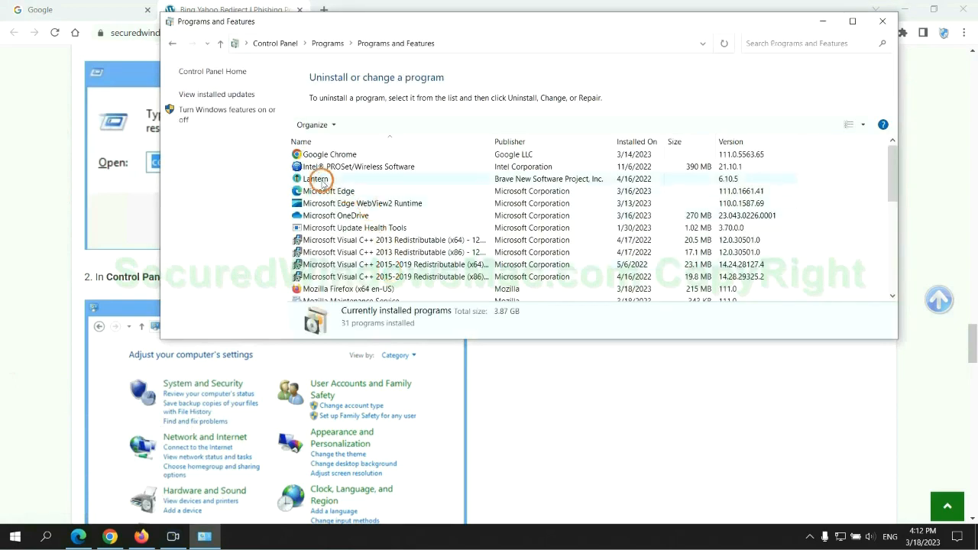
pyautogui.click(317, 178)
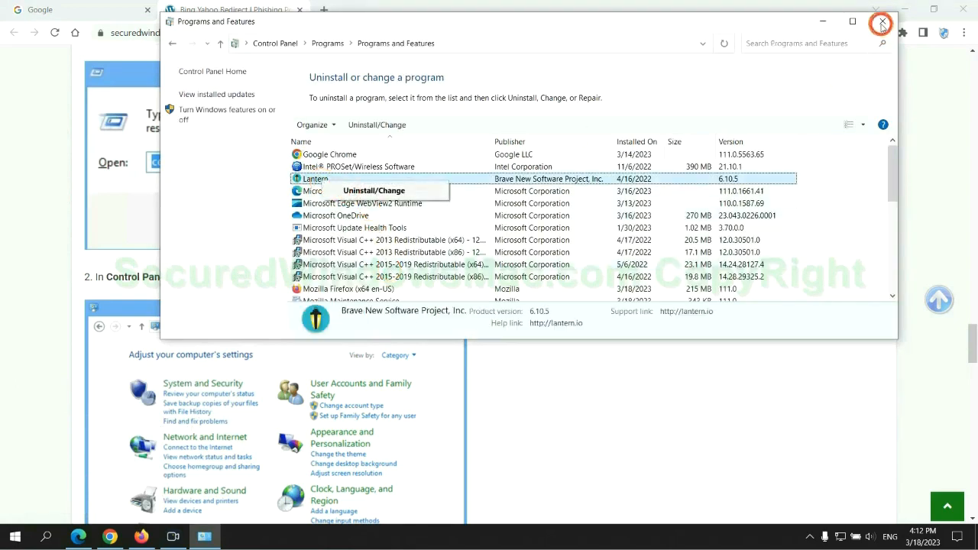
pyautogui.click(880, 23)
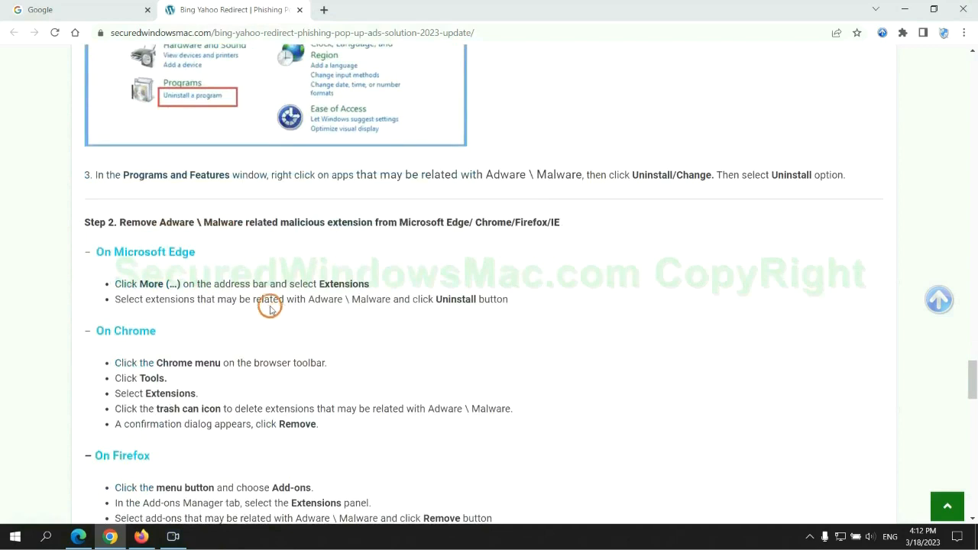
pyautogui.doubleClick(327, 222)
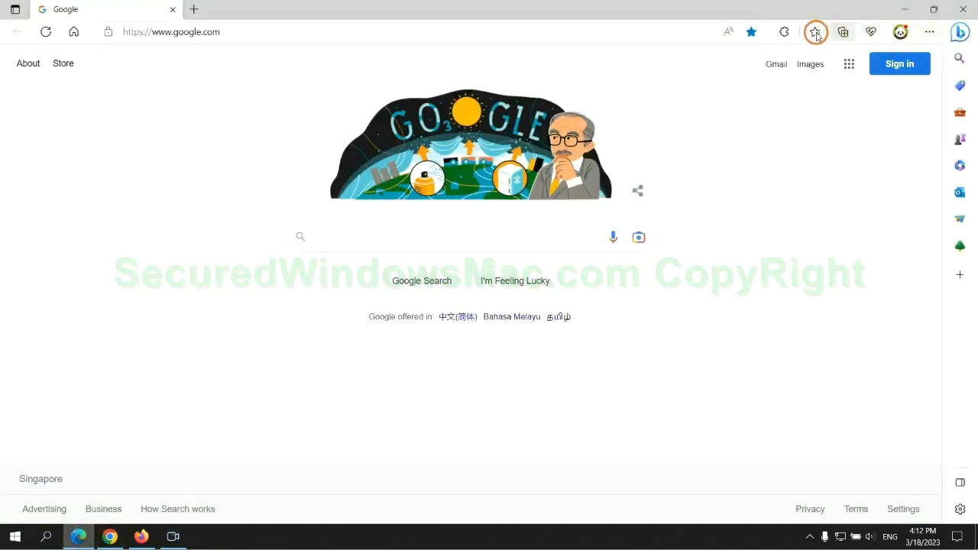
# - Remove McAfee WebAdvisor from Edge's Manage extensions page and confirm the removal
pyautogui.click(809, 32)
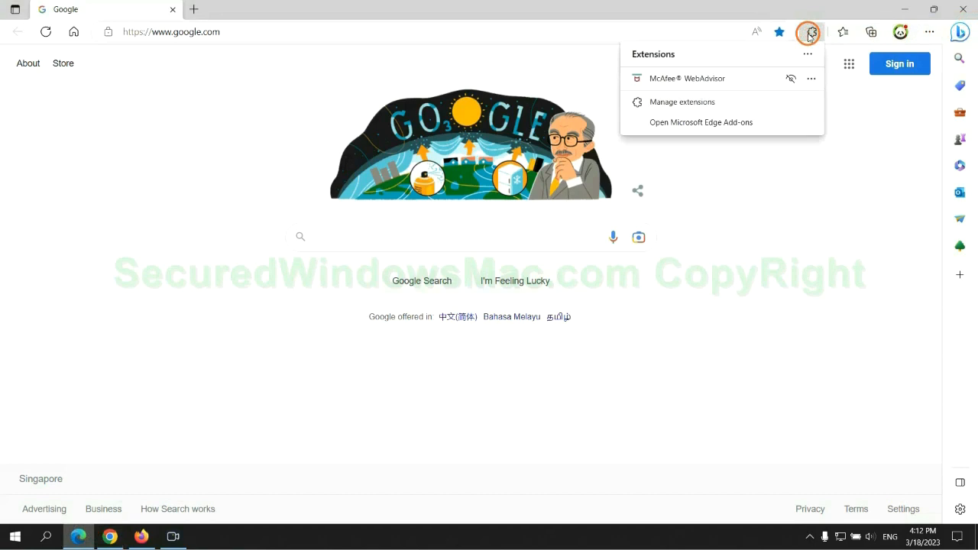
pyautogui.click(681, 101)
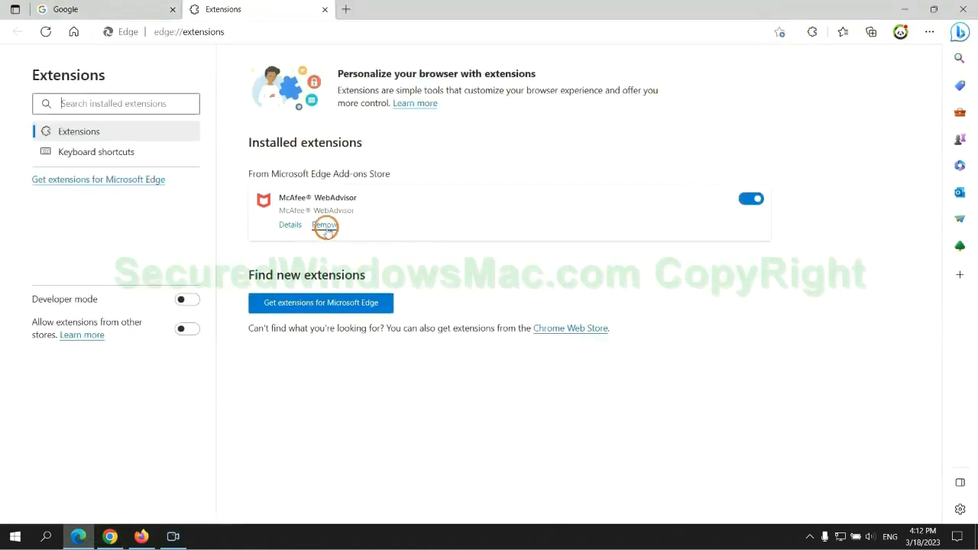
pyautogui.click(324, 224)
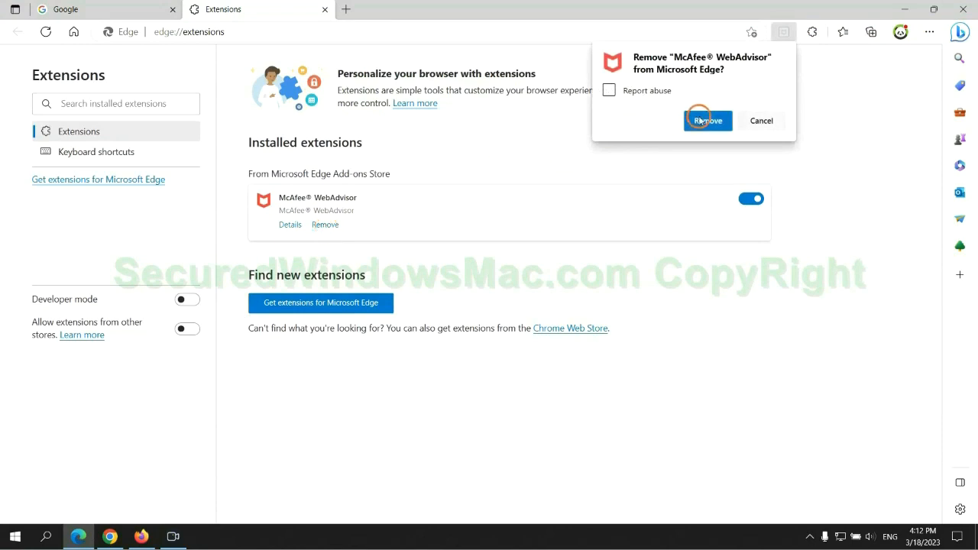
pyautogui.click(706, 120)
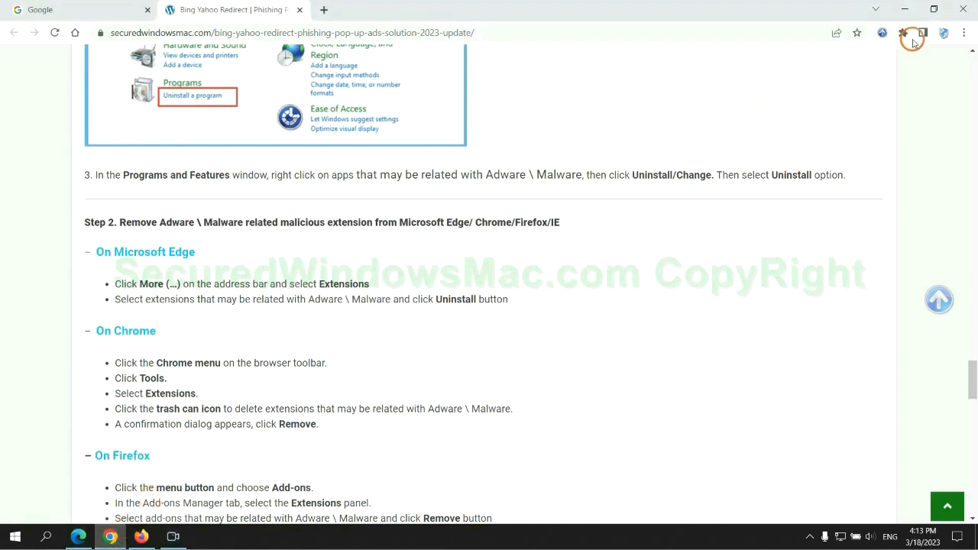
# - Remove the Ecosia extension from Chrome's Manage extensions page
pyautogui.click(903, 33)
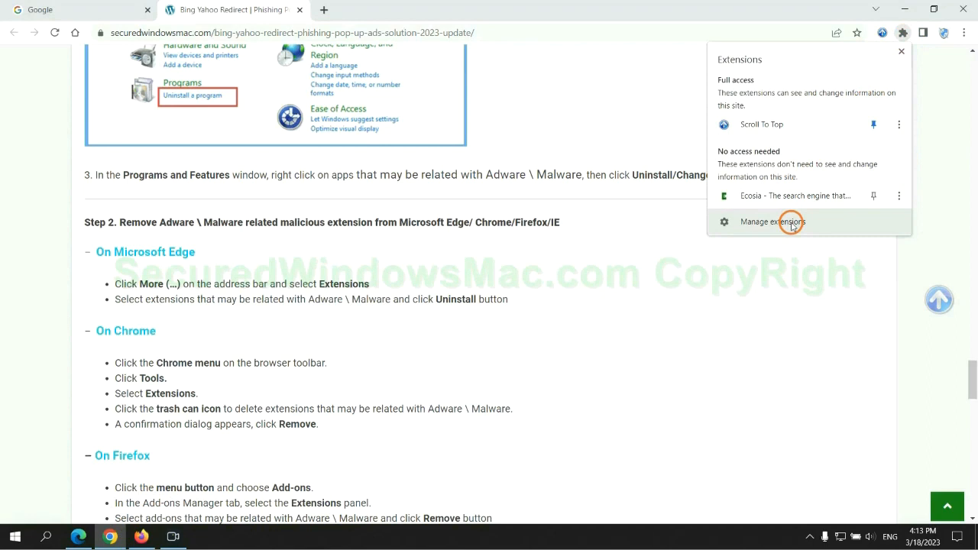
pyautogui.click(773, 221)
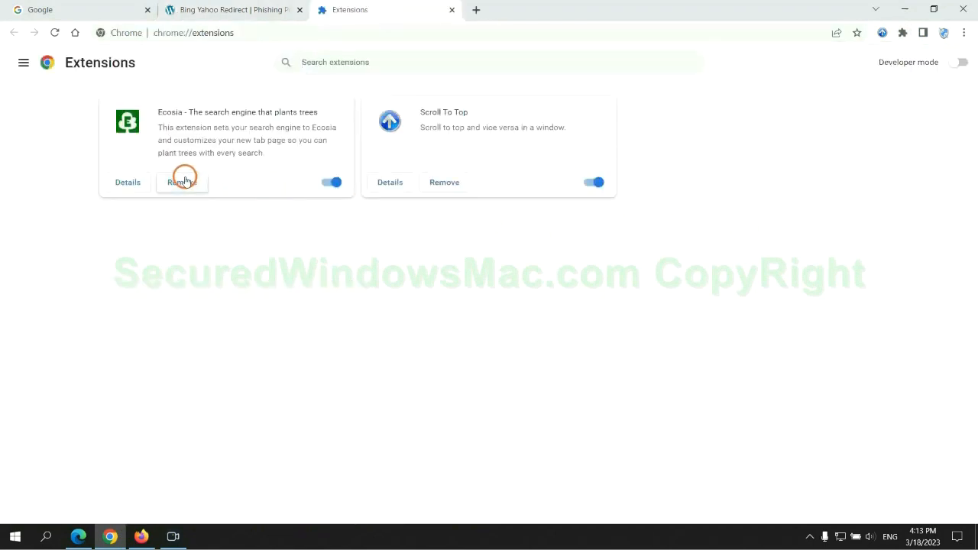
pyautogui.click(182, 182)
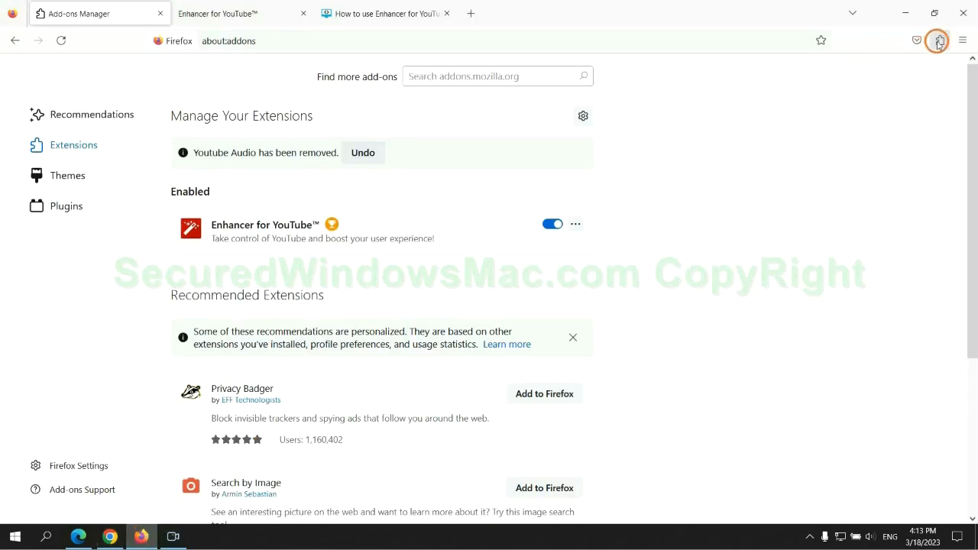
# - Remove Enhancer for YouTube via its ··· menu in Firefox's about:addons
pyautogui.click(937, 41)
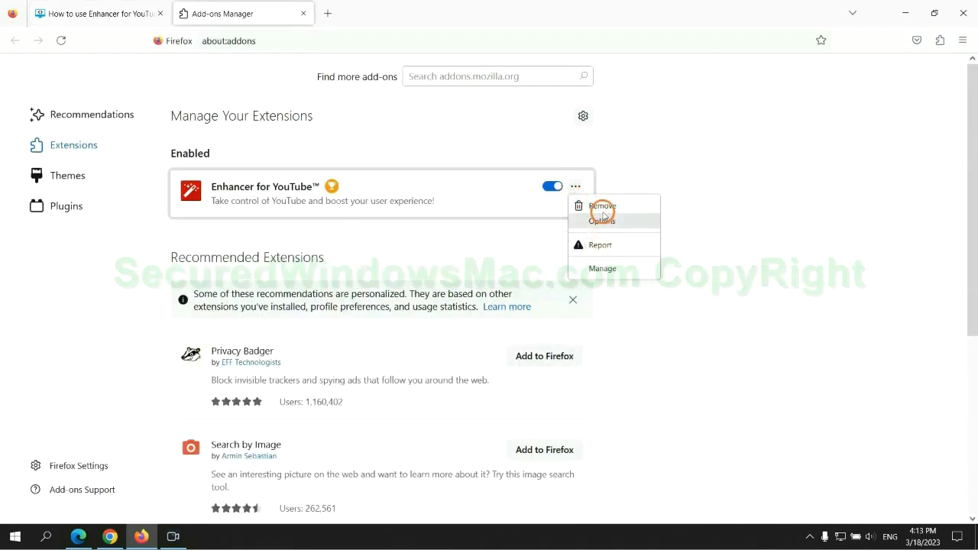
pyautogui.click(603, 206)
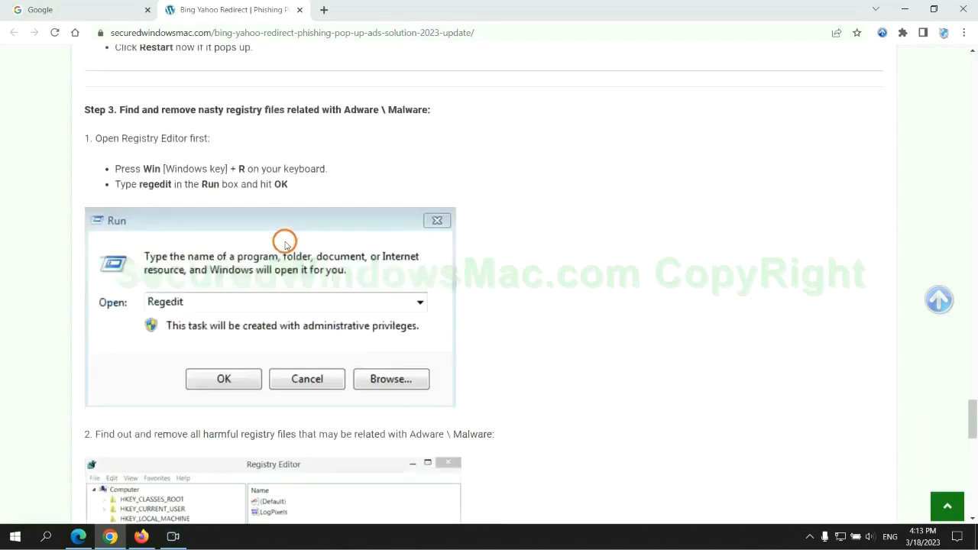
# - Launch Registry Editor by running regedit from the Run box
pyautogui.scroll(-3)
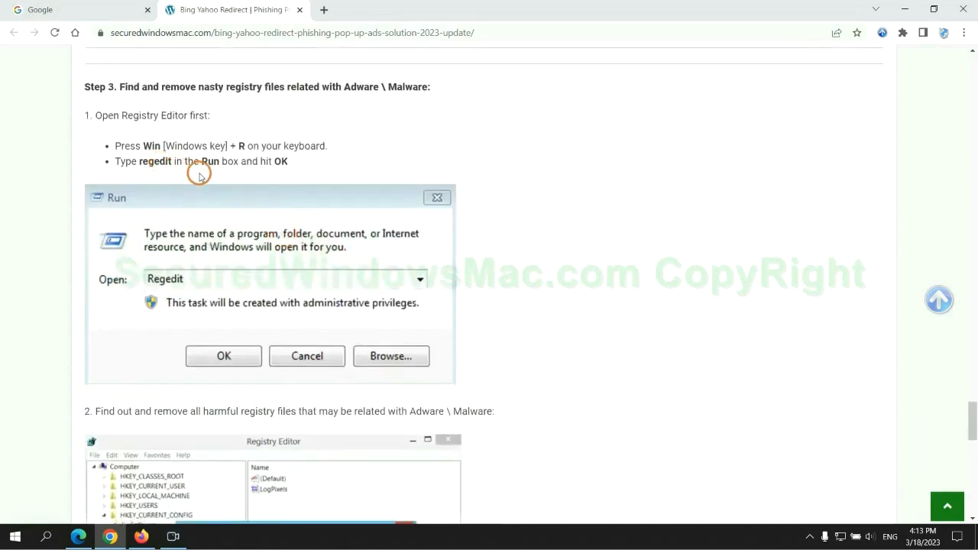
pyautogui.click(204, 536)
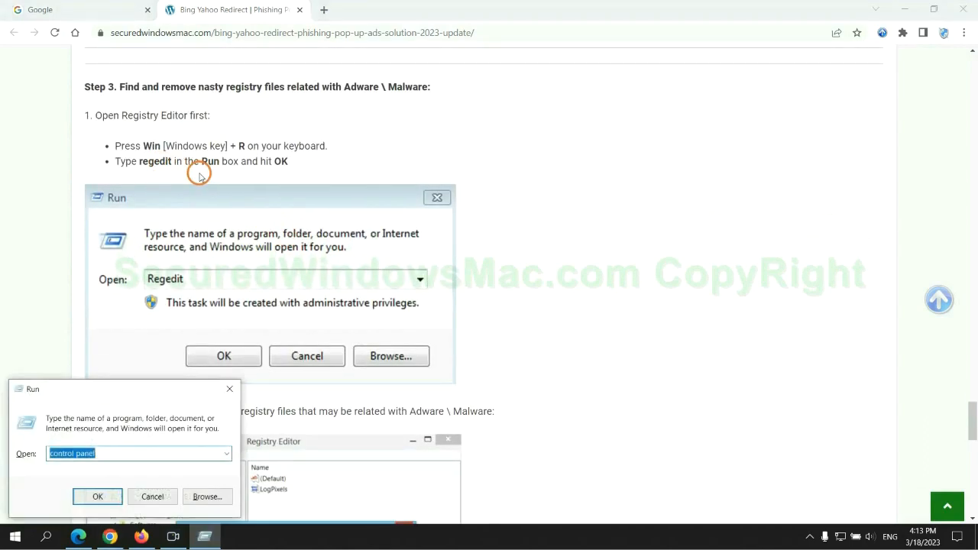
pyautogui.write('regedit')
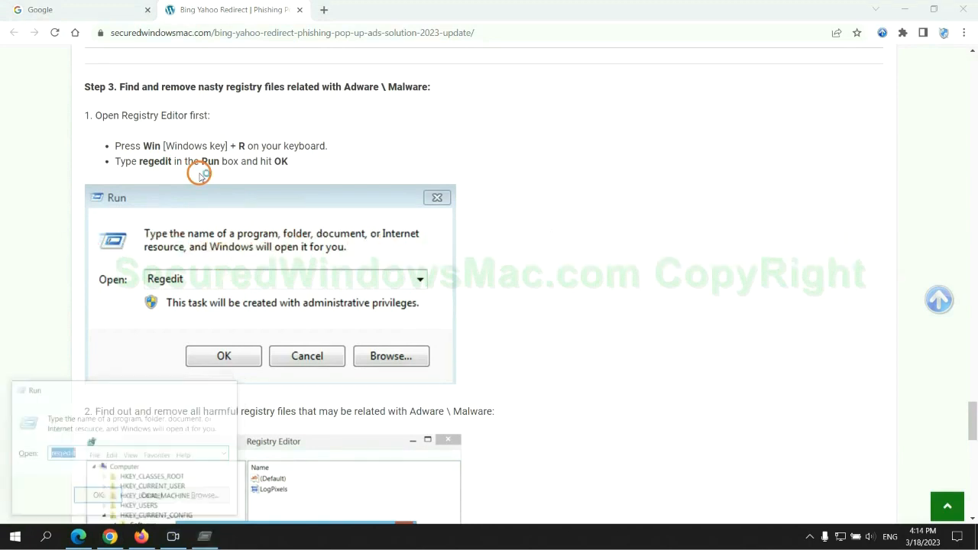
pyautogui.click(223, 356)
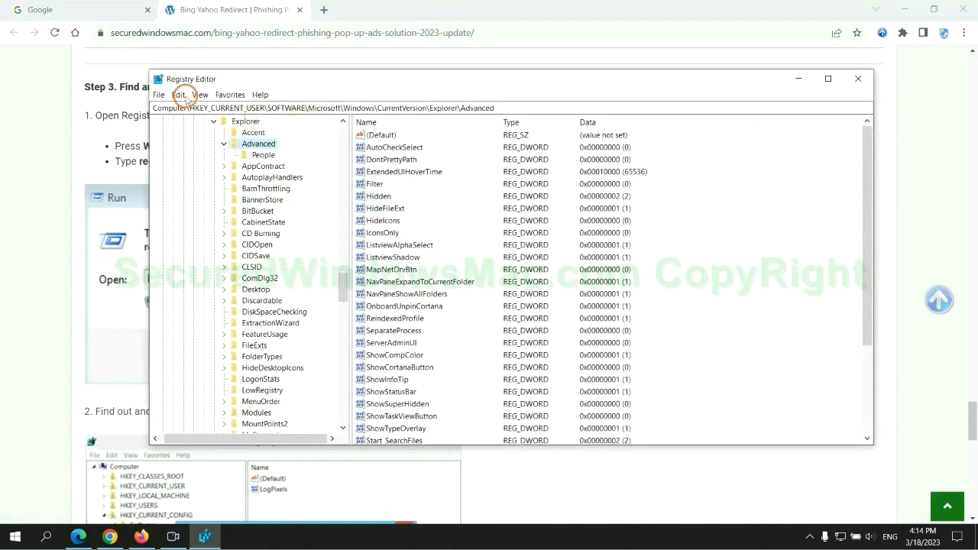
# - Search the registry for 'App' and bring up actions for the found StoreAppsOnTaskbar value
pyautogui.click(179, 94)
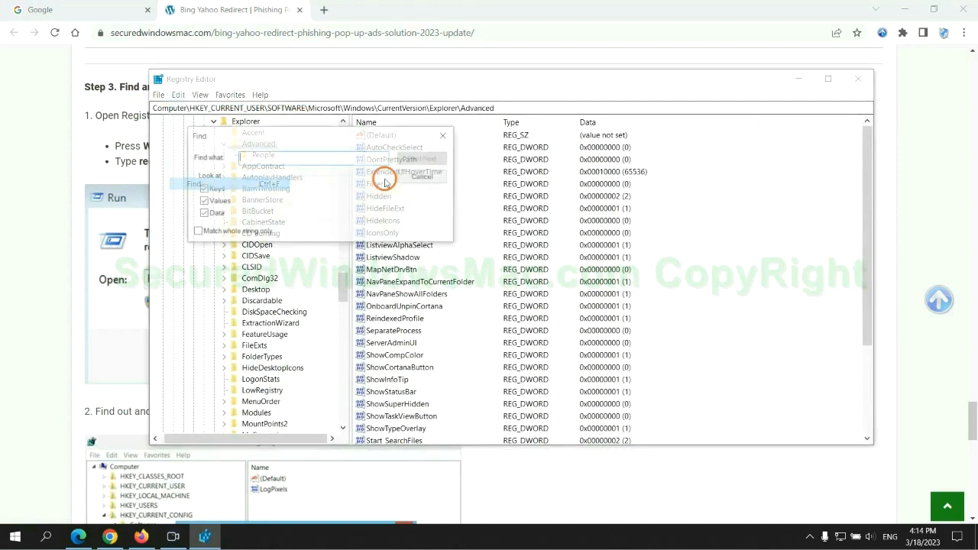
pyautogui.write('App')
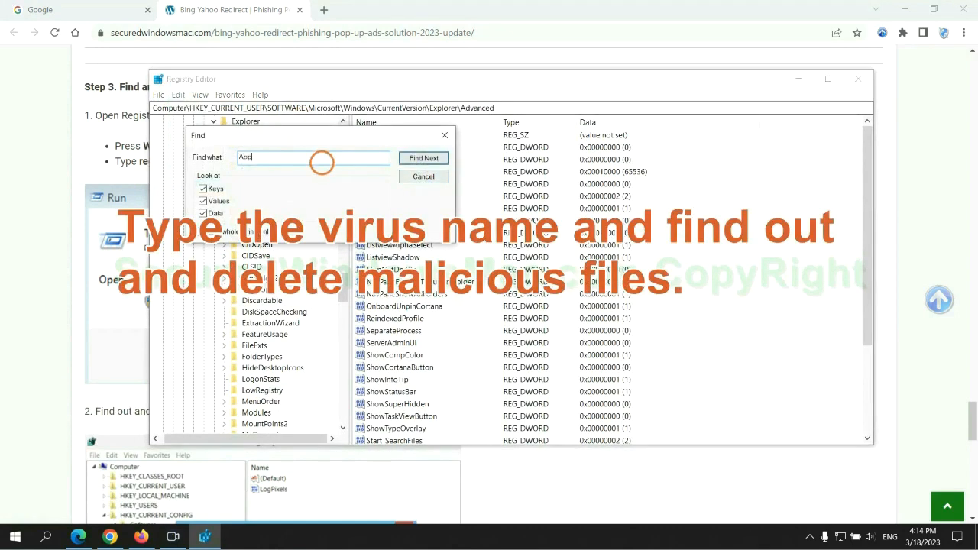
pyautogui.click(424, 158)
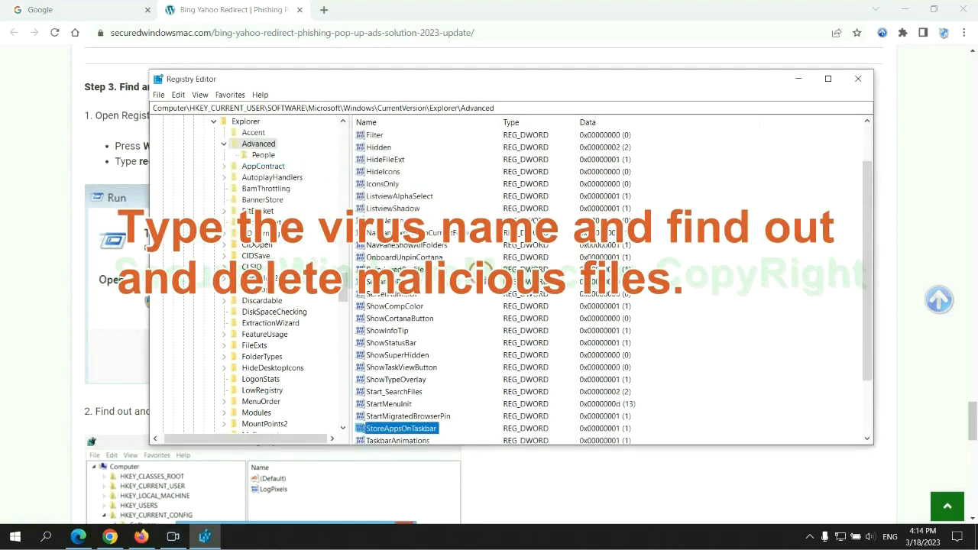
pyautogui.rightClick(400, 355)
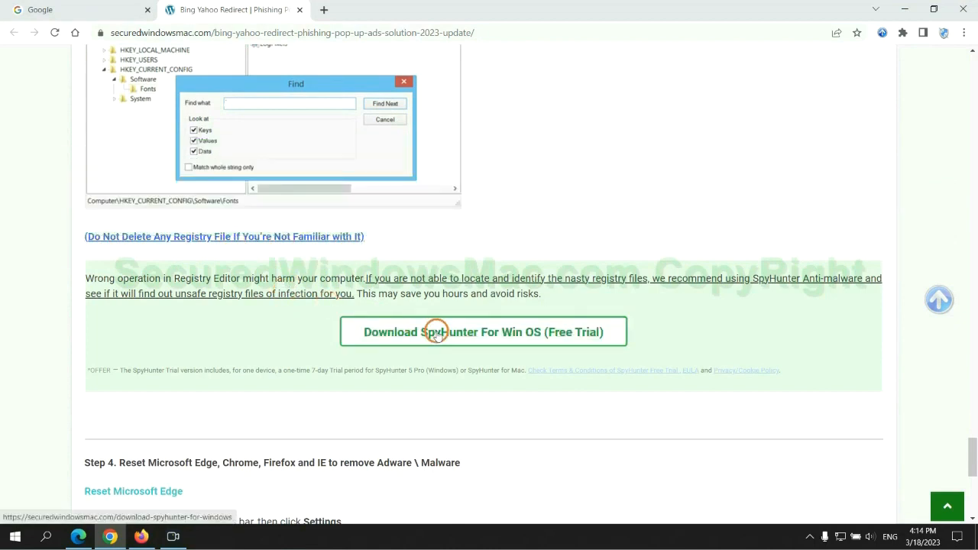
pyautogui.scroll(-3)
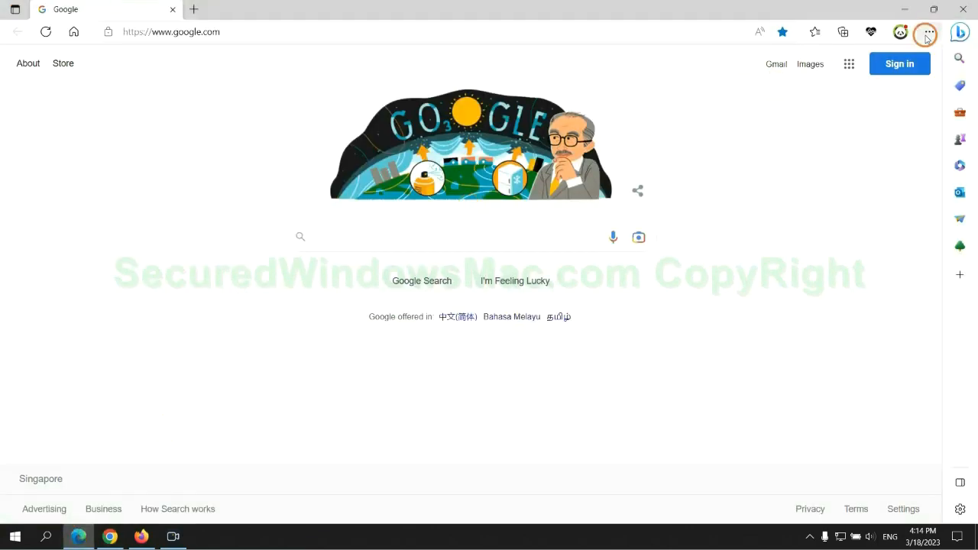
# - Clear Edge's all-time browsing and download history, cookies and cached files from Privacy settings
pyautogui.click(930, 32)
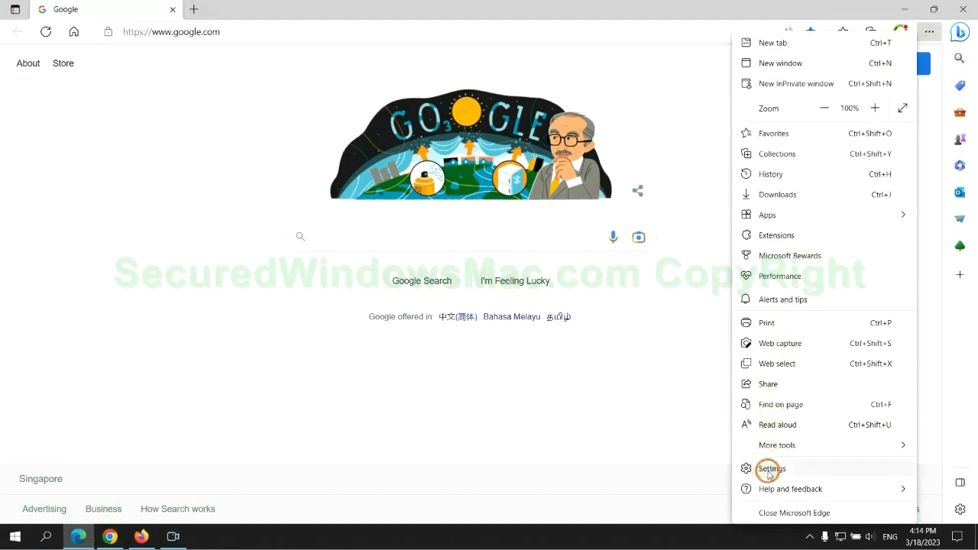
pyautogui.click(770, 469)
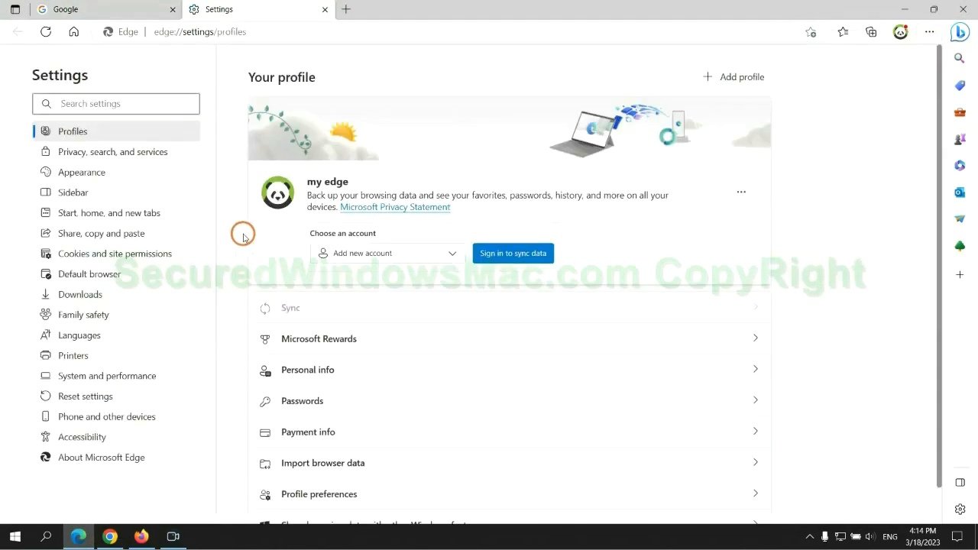
pyautogui.click(112, 152)
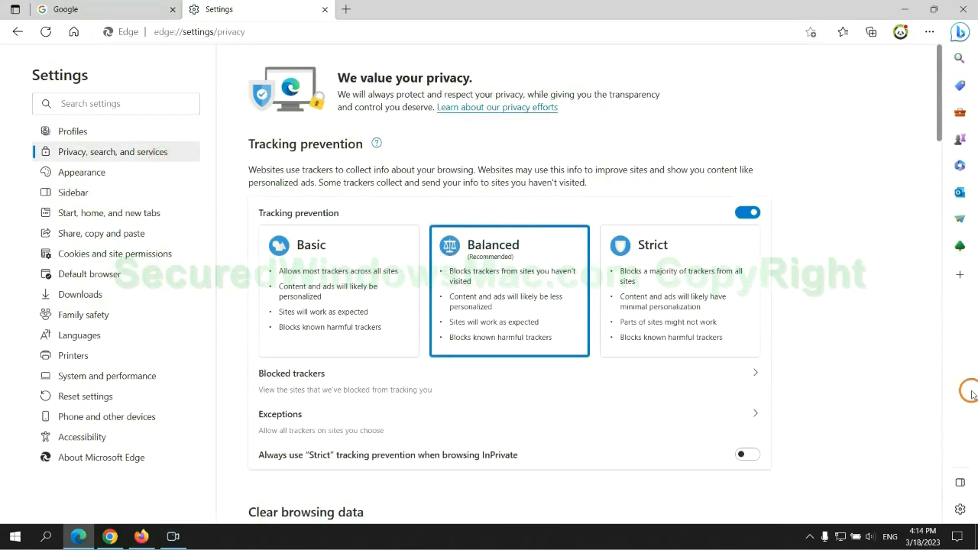
pyautogui.scroll(-3)
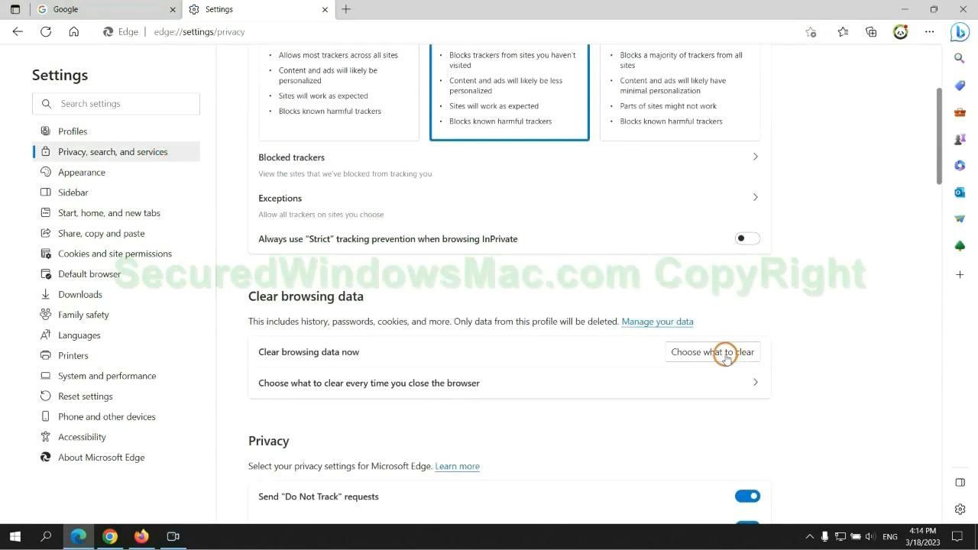
pyautogui.click(712, 352)
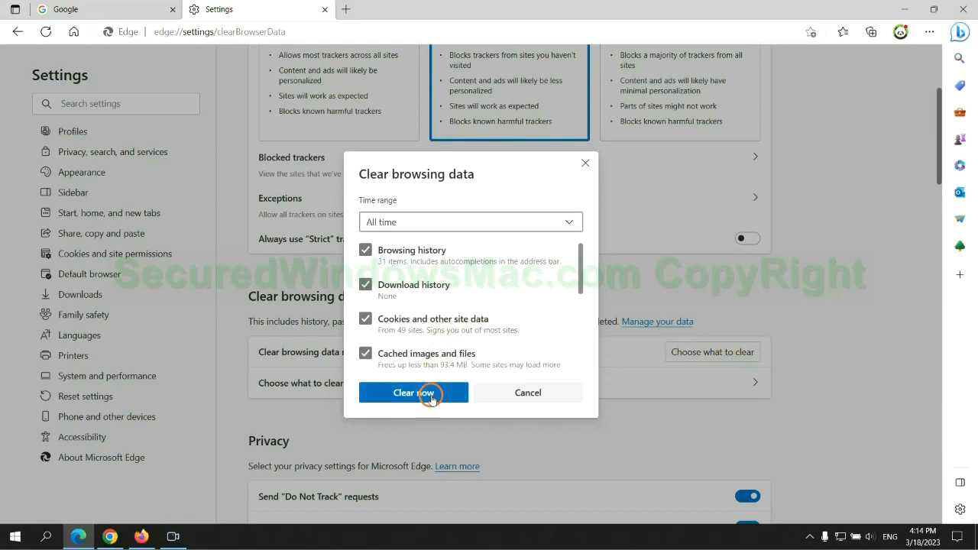
pyautogui.click(413, 392)
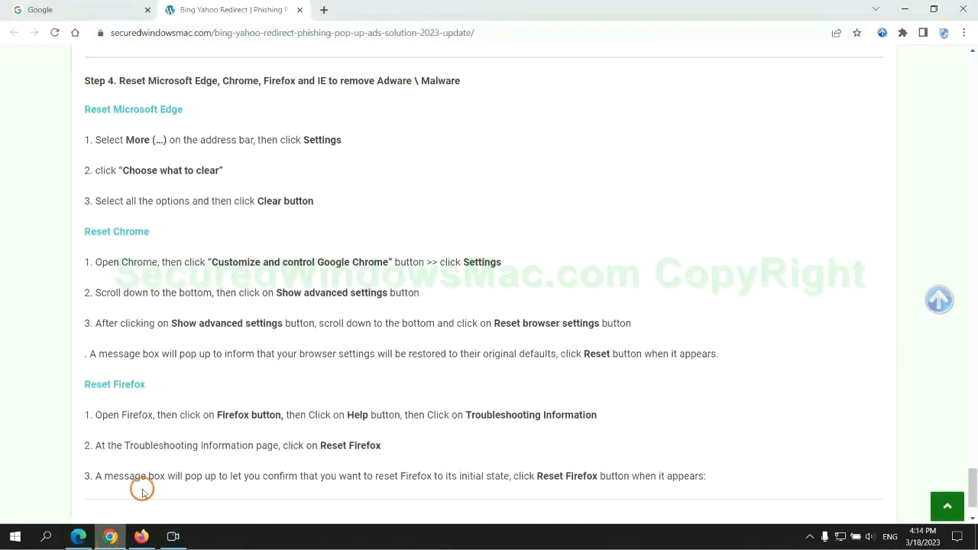
# - Search Chrome settings for 'reset' and choose Restore settings to their original defaults
pyautogui.click(964, 33)
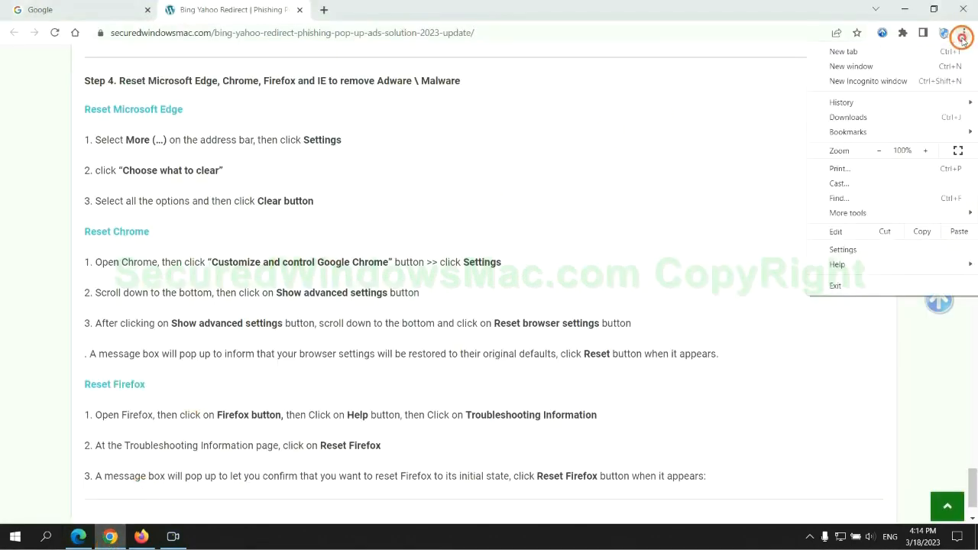
pyautogui.click(843, 249)
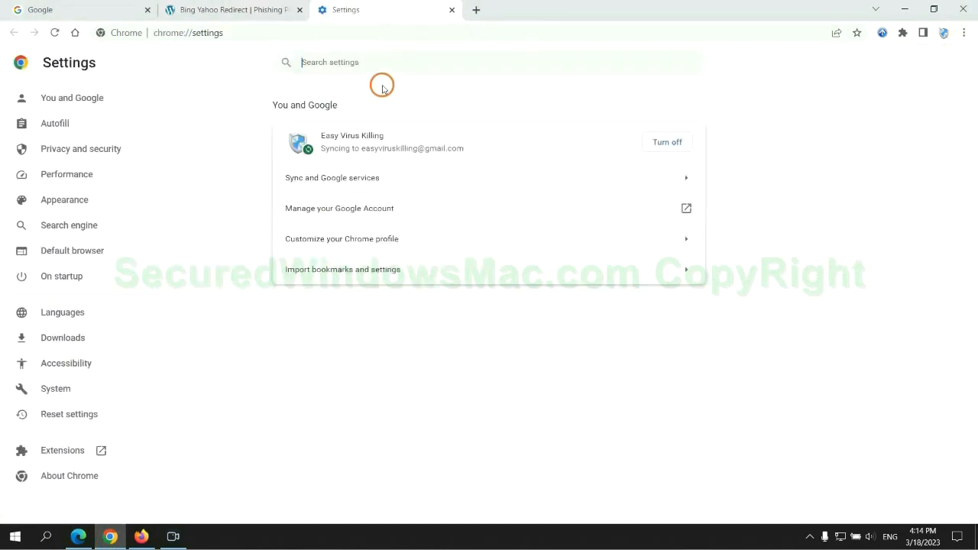
pyautogui.write('reset')
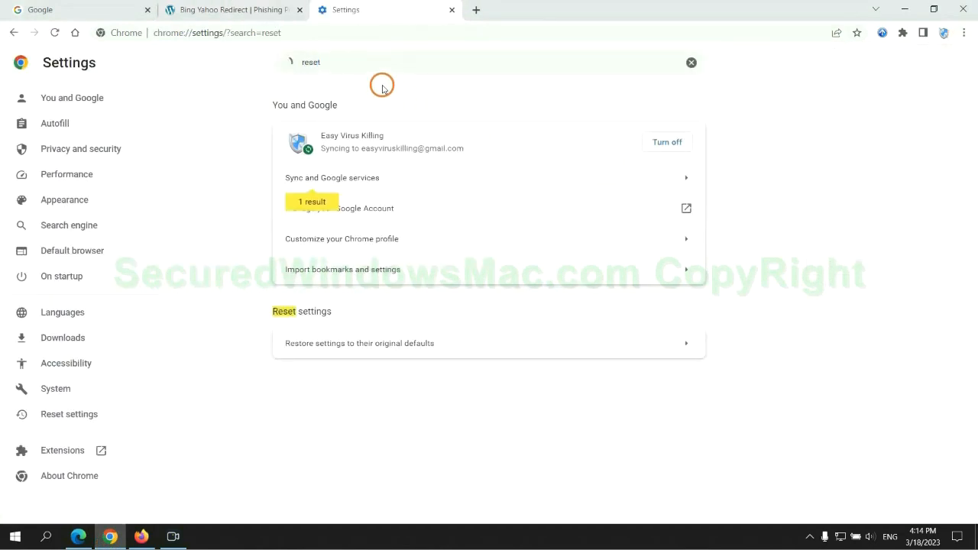
pyautogui.click(359, 343)
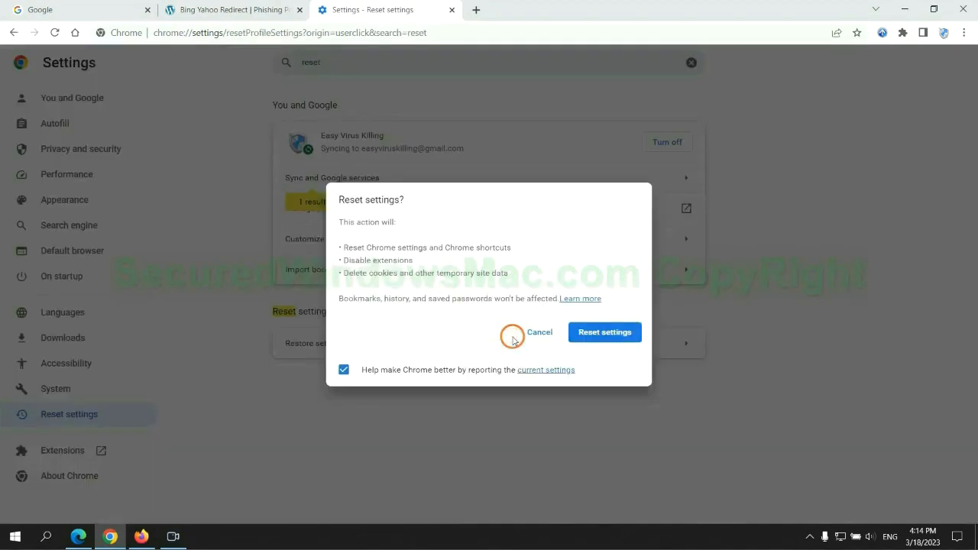
pyautogui.moveTo(140, 524)
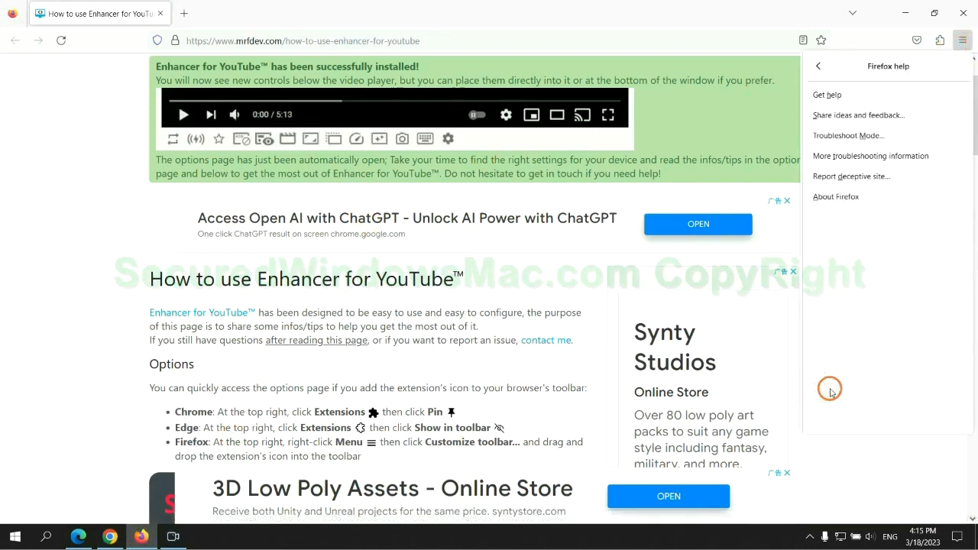
# - Open Firefox's troubleshooting information page and start Refresh Firefox
pyautogui.click(871, 156)
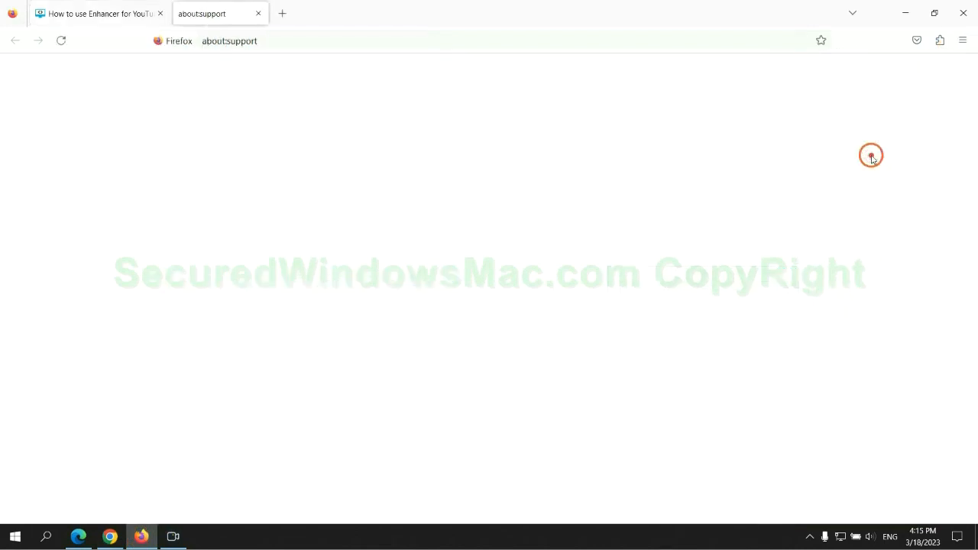
pyautogui.click(704, 145)
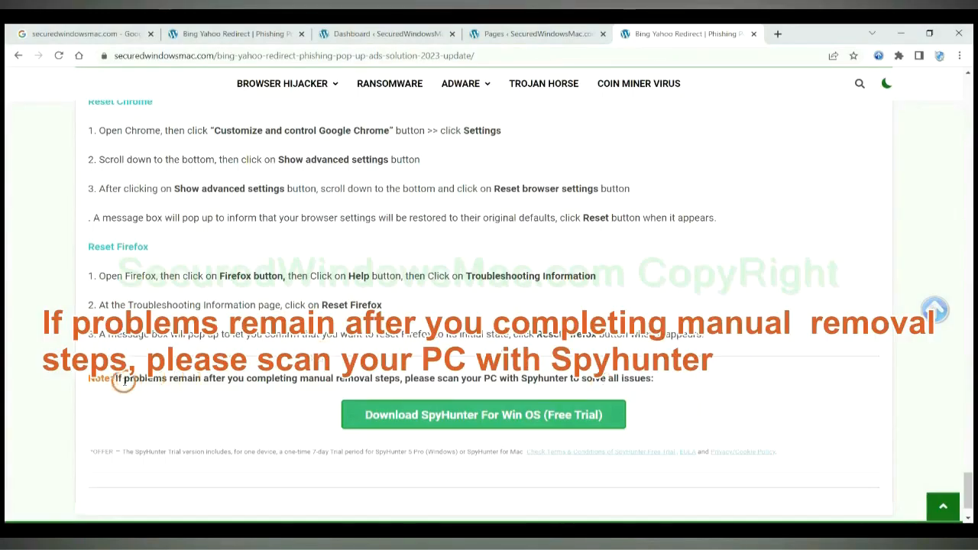
pyautogui.moveTo(115, 378); pyautogui.dragTo(230, 379)
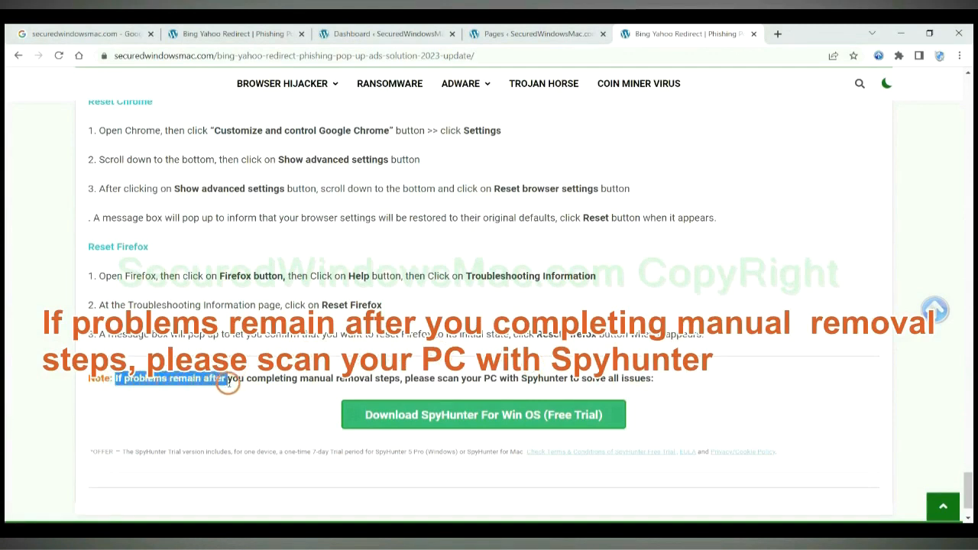